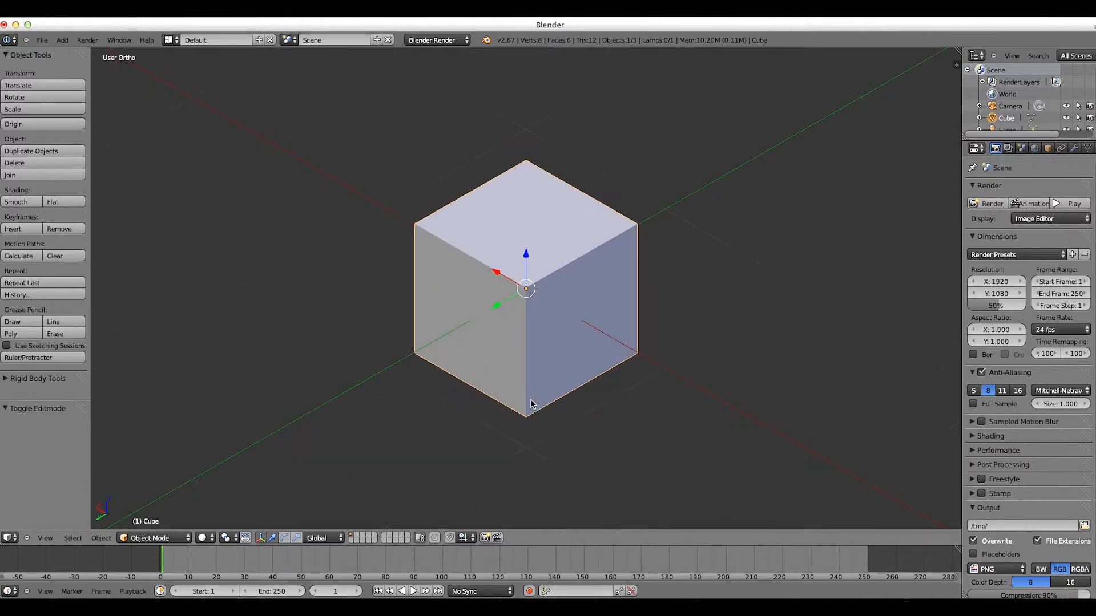
Zoom the front ortho view on the cube while duplicating its geometry upward.
scroll(down, 3)
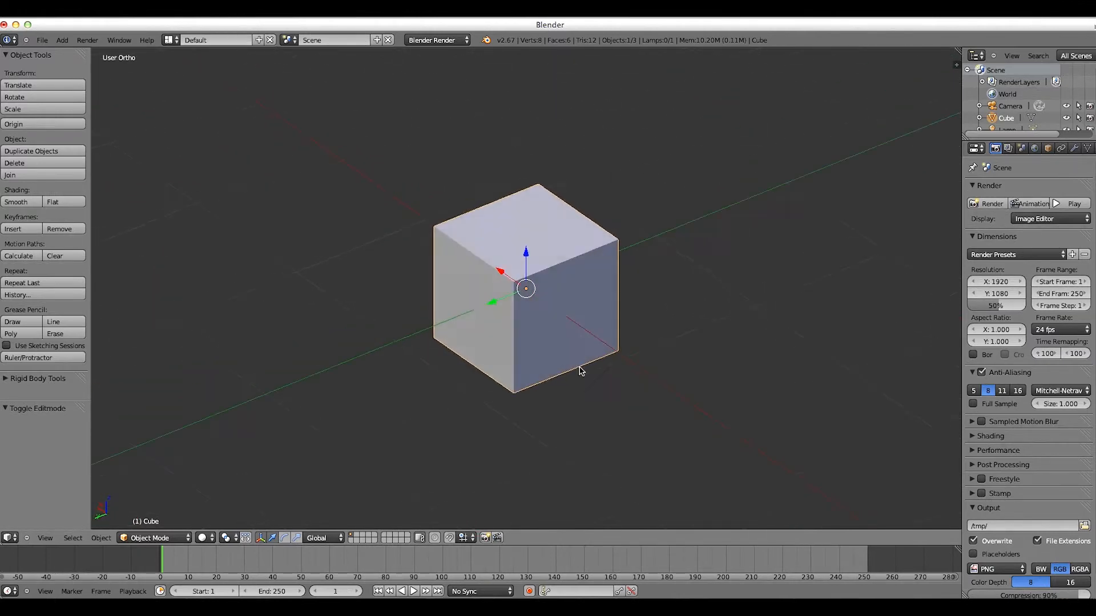
scroll(down, 3)
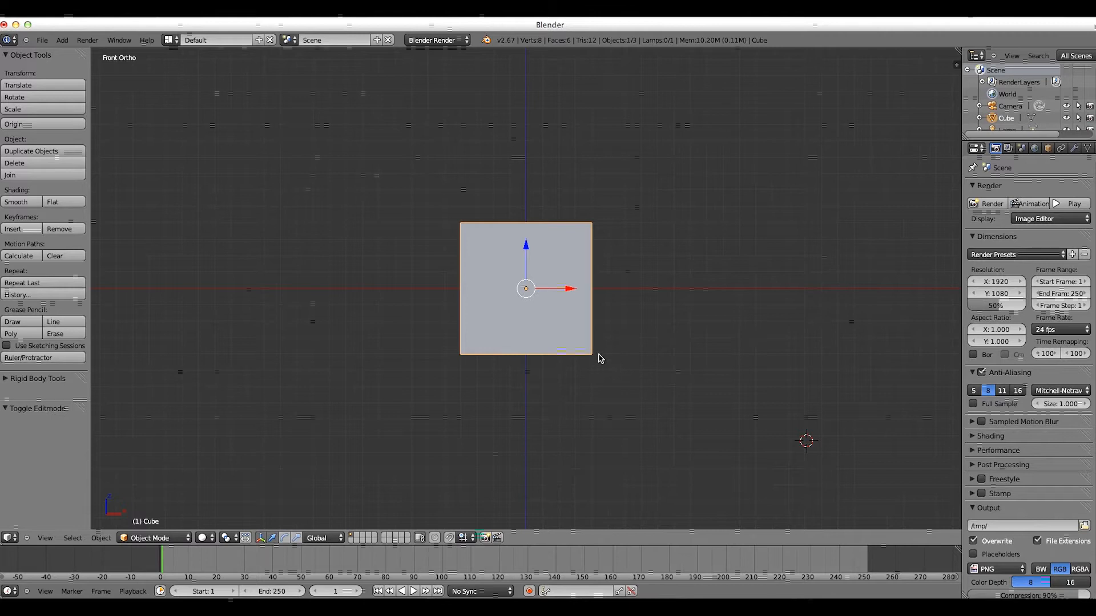
mouse_move(524, 345)
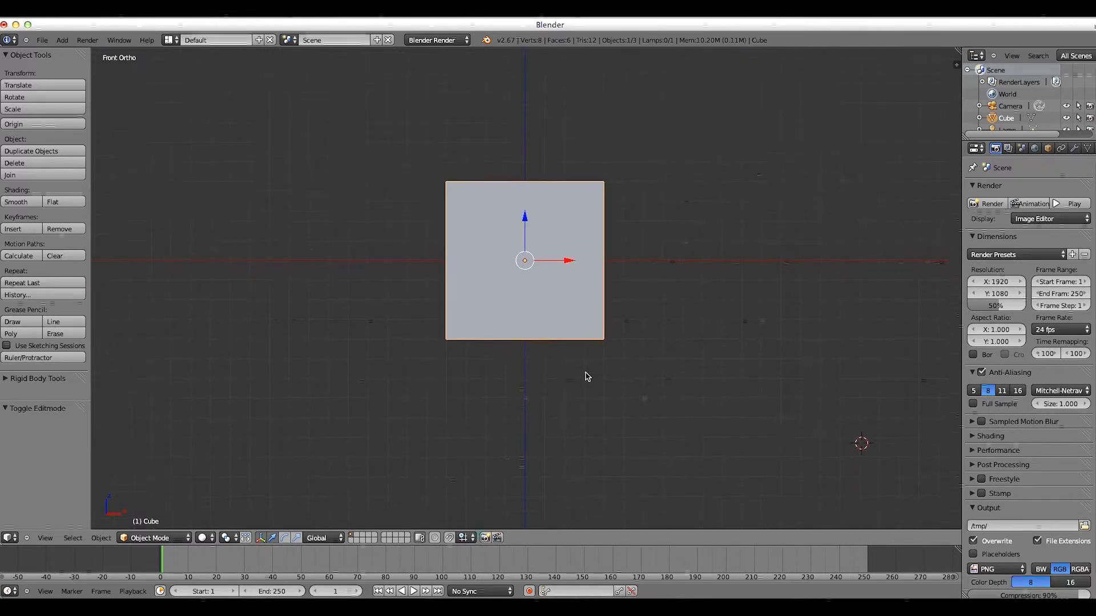
scroll(down, 3)
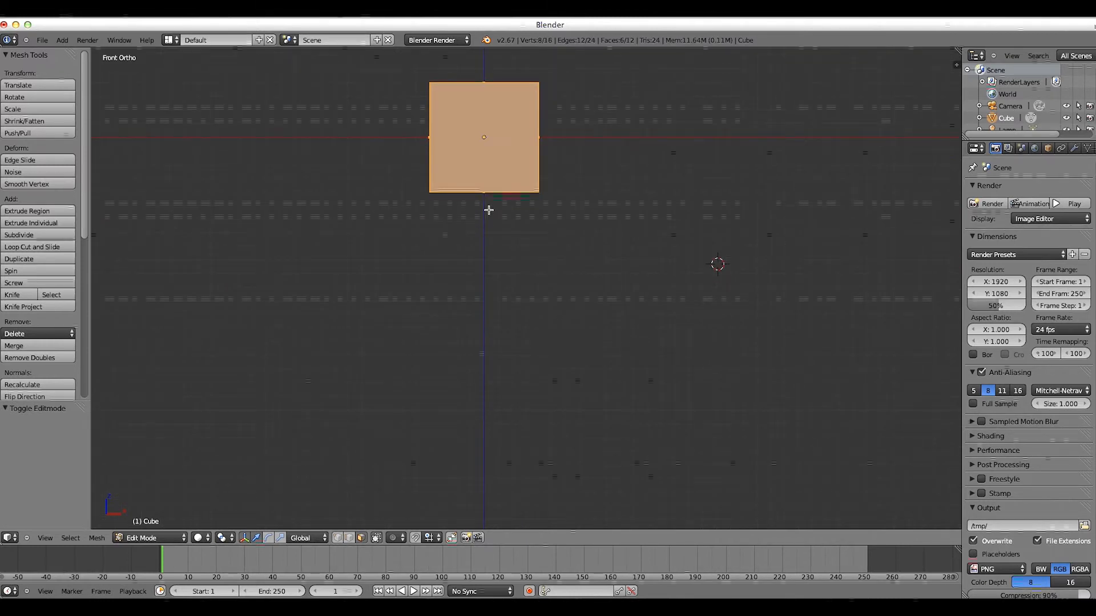
Place a copied block below the head and pull its bottom edge down into a tall body.
key(g)
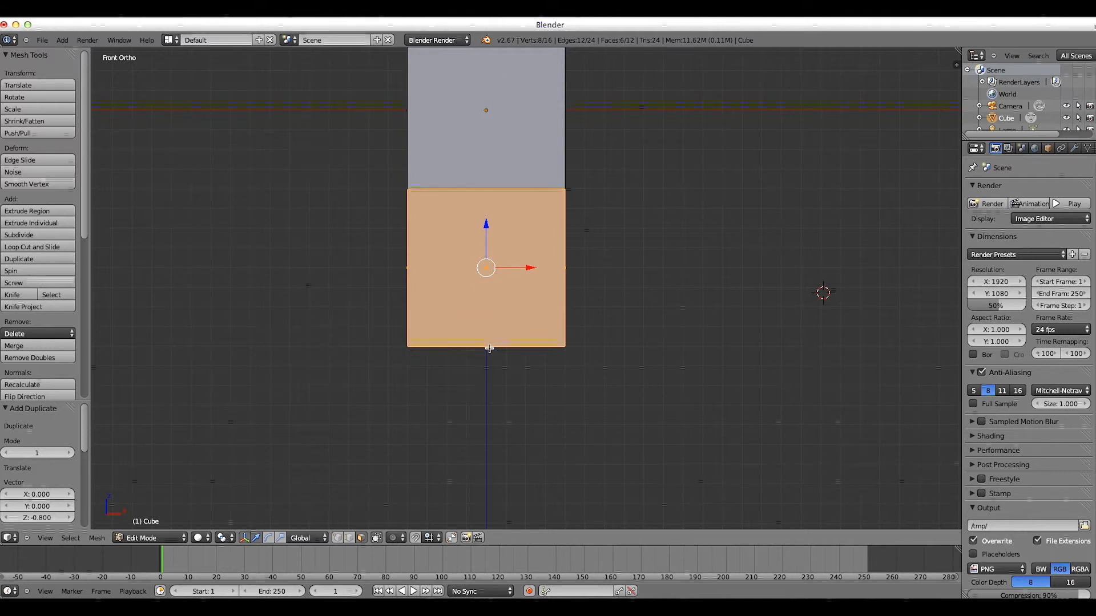
click(489, 342)
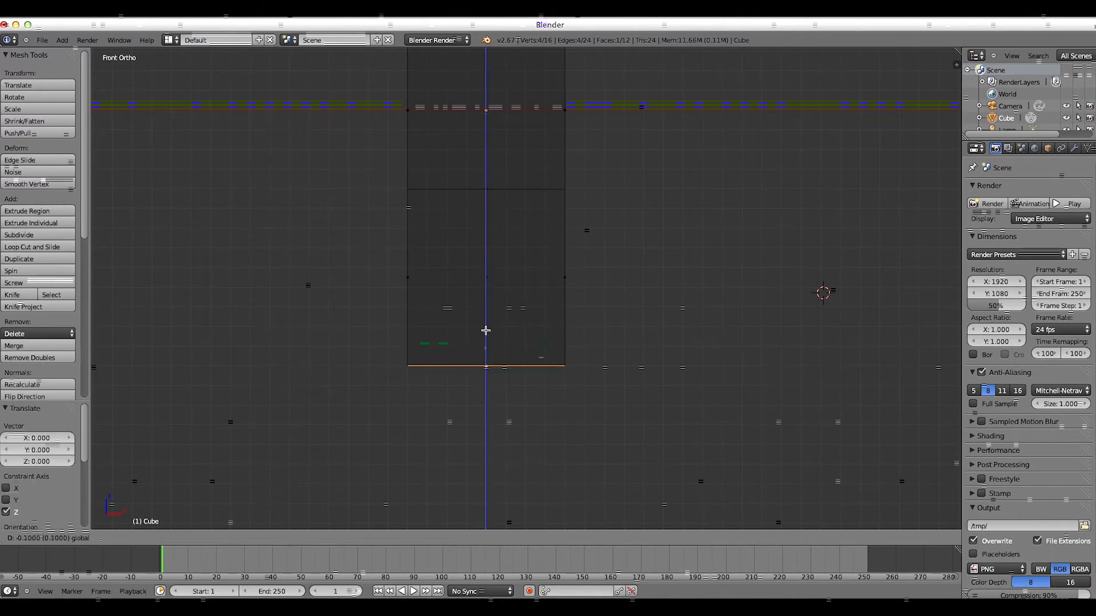
mouse_move(488, 383)
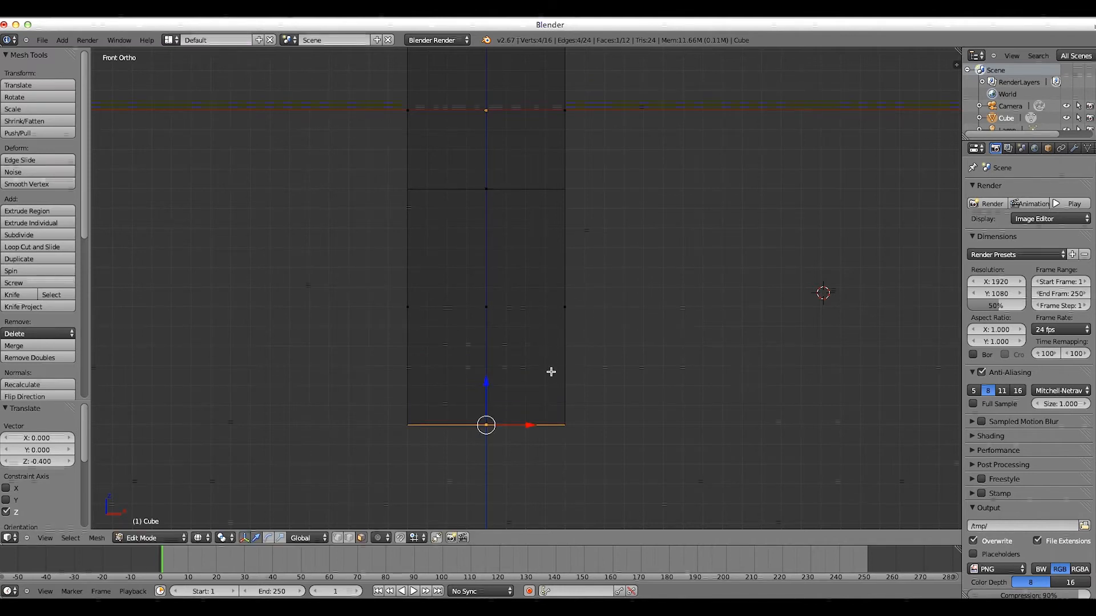
click(149, 538)
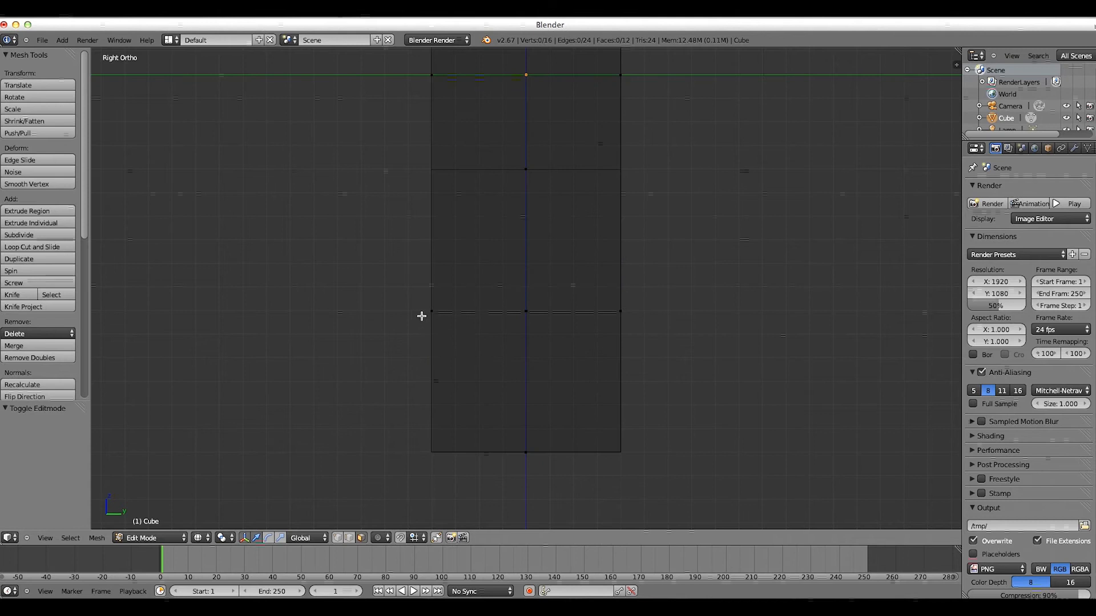
In right ortho view, move the body's back edge inward along Y to thin it.
click(431, 311)
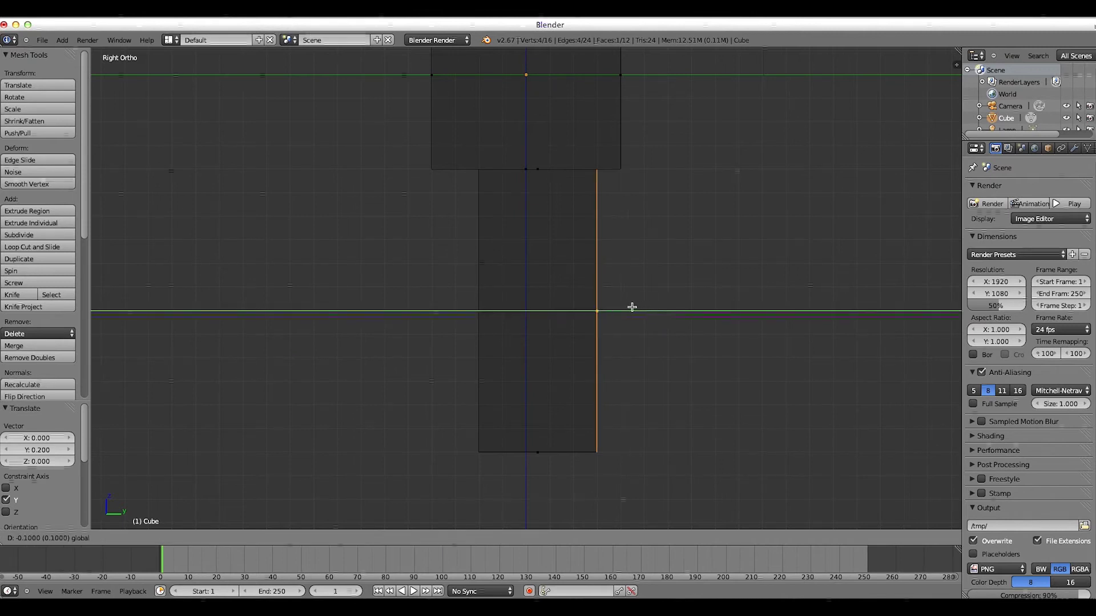
key(Tab)
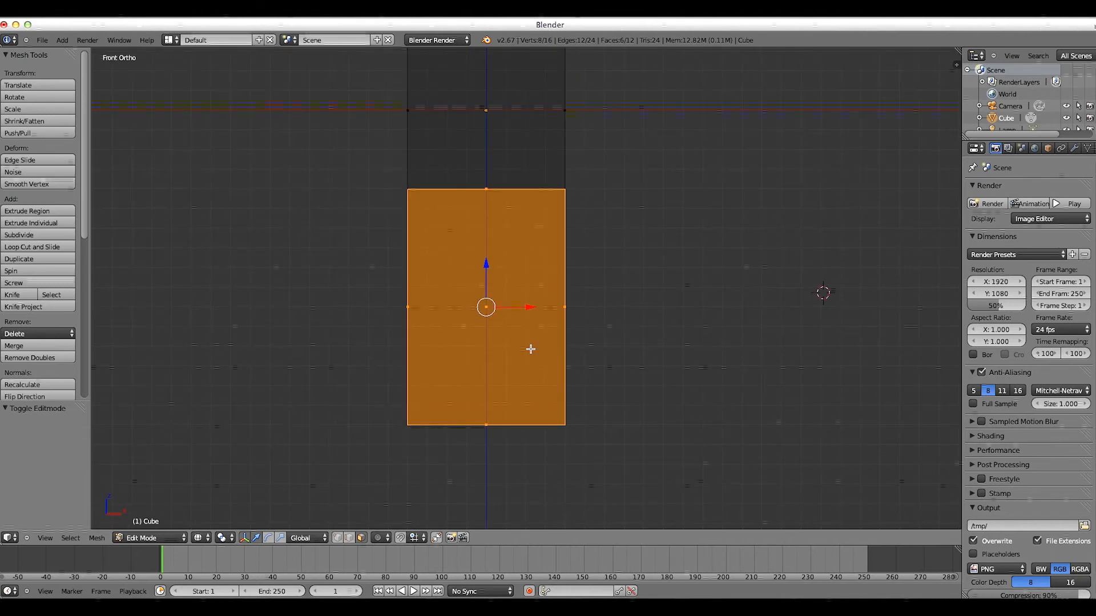
Duplicate the body block into a narrower arm beside it on the left.
click(19, 258)
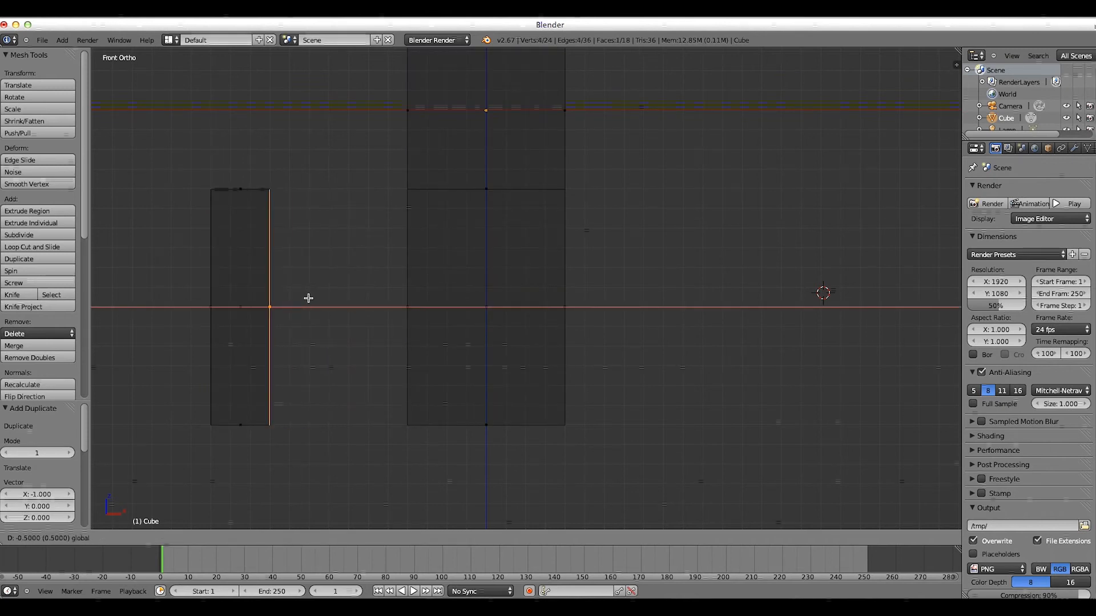
key(a)
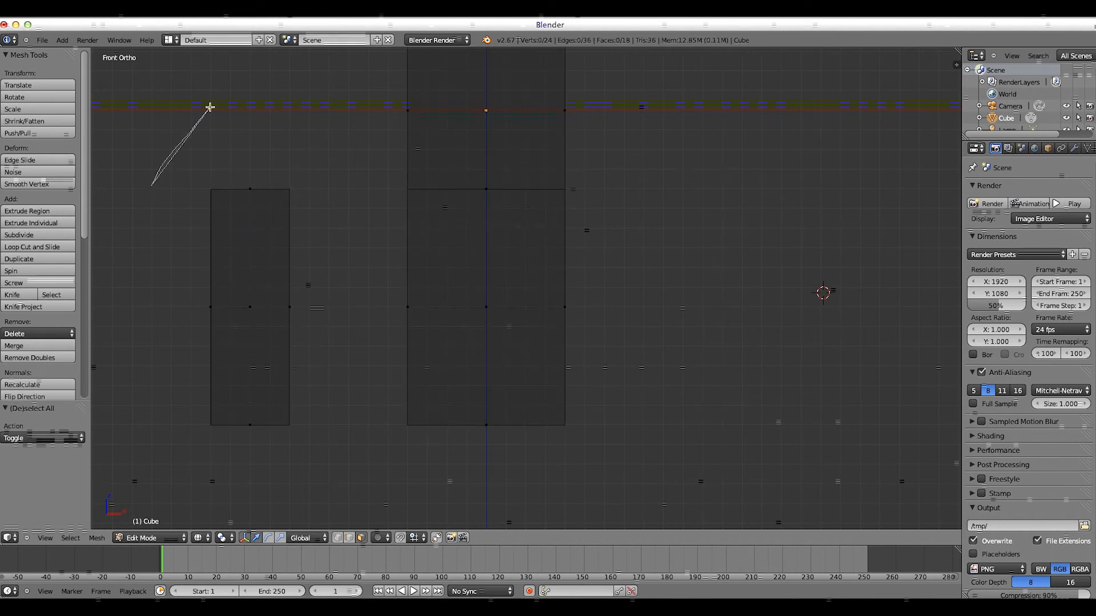
Add the second arm and both leg blocks, then return to Object Mode.
click(250, 307)
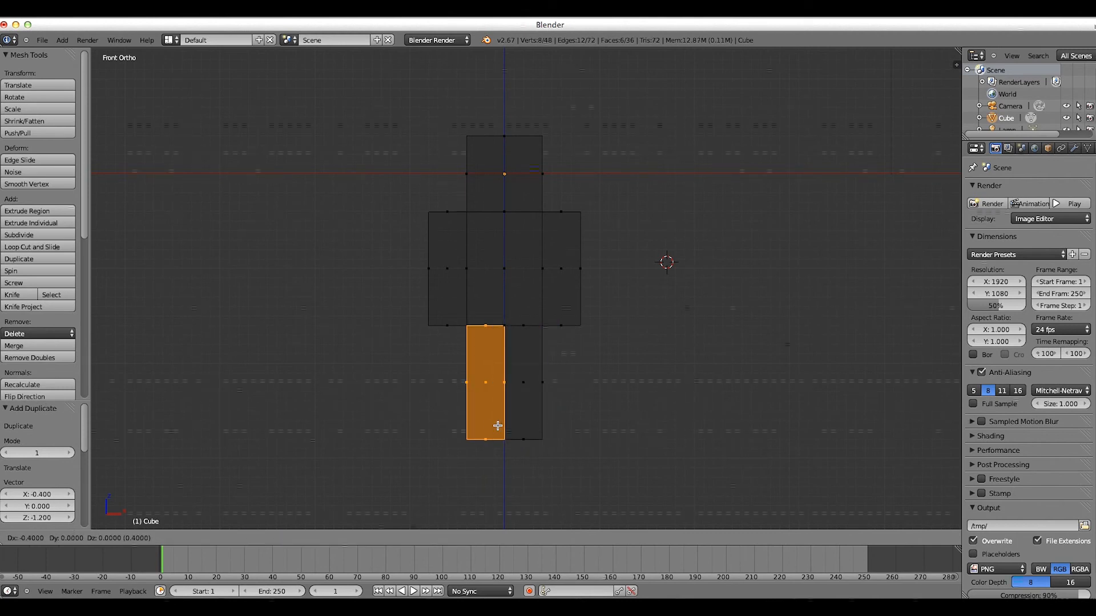
key(Tab)
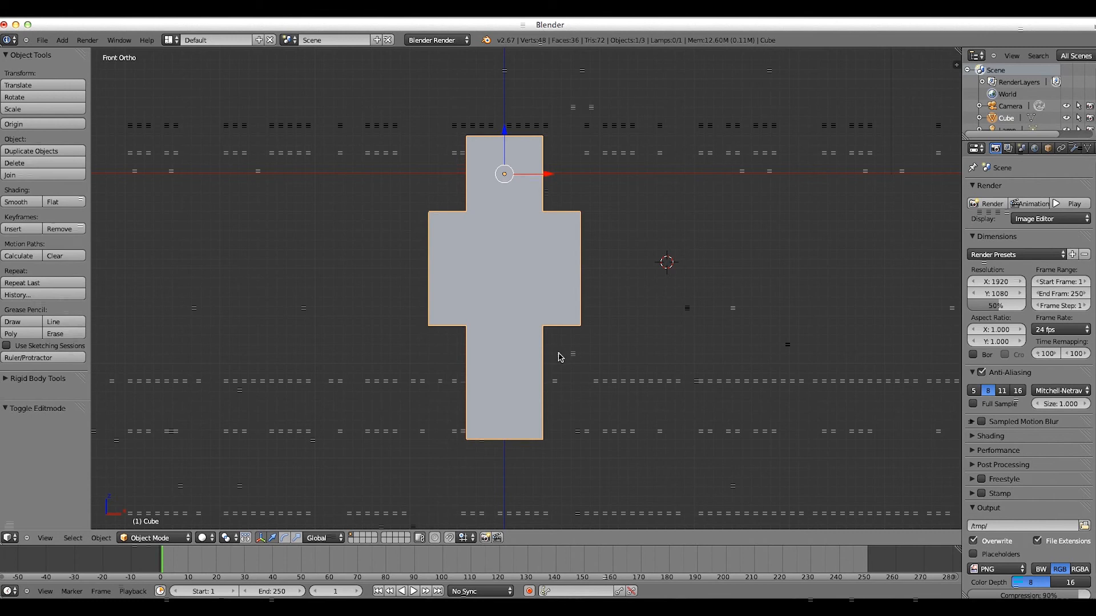